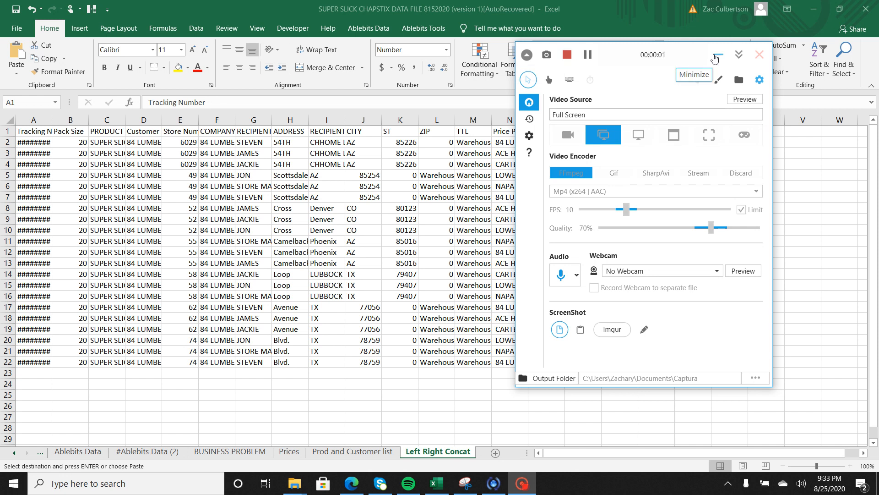
Step: AutoFit all column widths so tracking numbers and product types show in full, keeping the sheet named Left Right Concat
{"action": "left_click", "coordinate": [714, 54]}
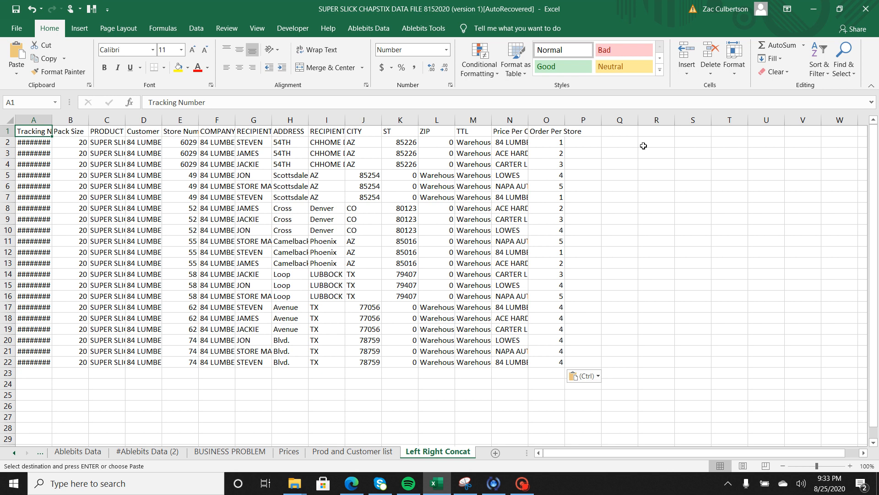
{"action": "mouse_move", "coordinate": [24, 407]}
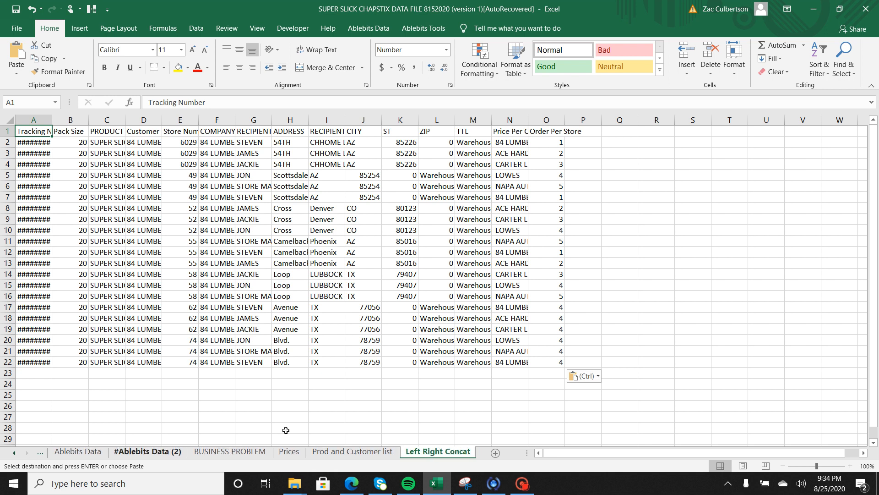
{"action": "mouse_move", "coordinate": [452, 420]}
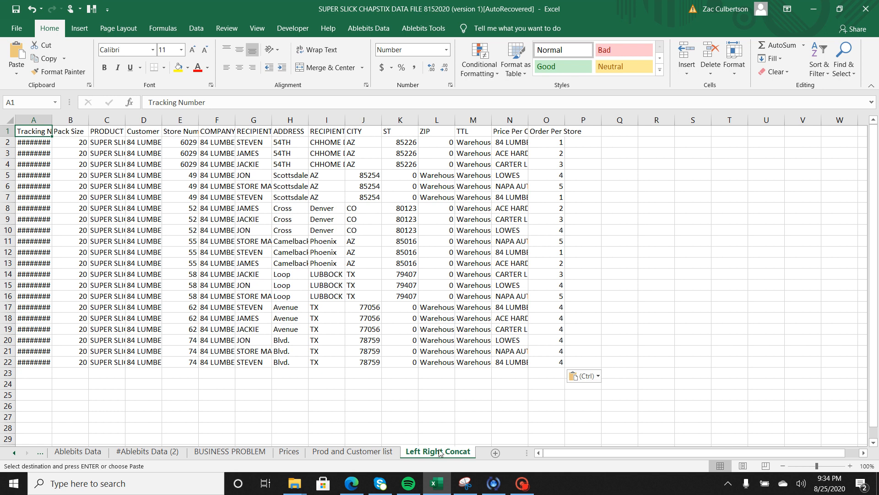
{"action": "mouse_move", "coordinate": [438, 454]}
{"action": "type", "text": "Sheet1"}
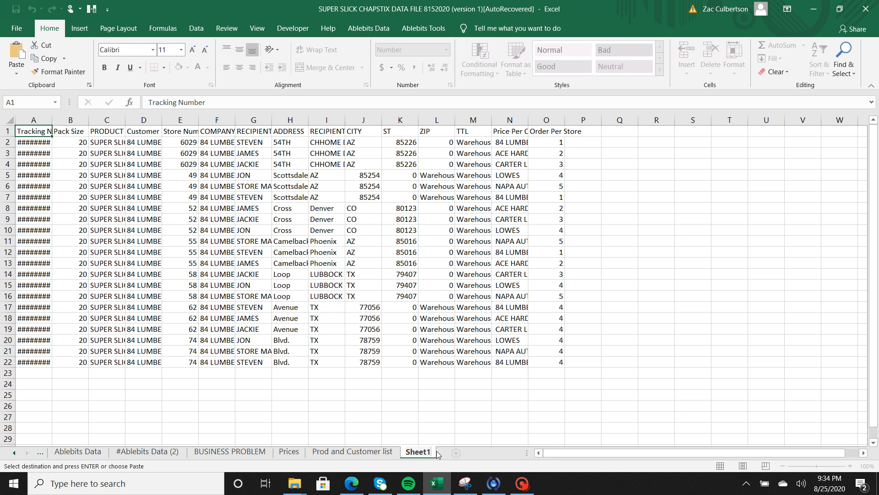
{"action": "key", "text": "ctrl+v"}
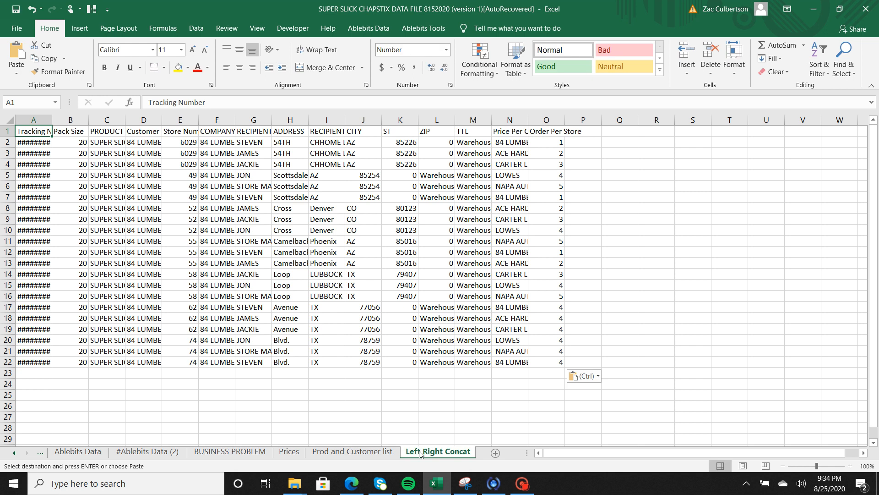
{"action": "mouse_move", "coordinate": [449, 274]}
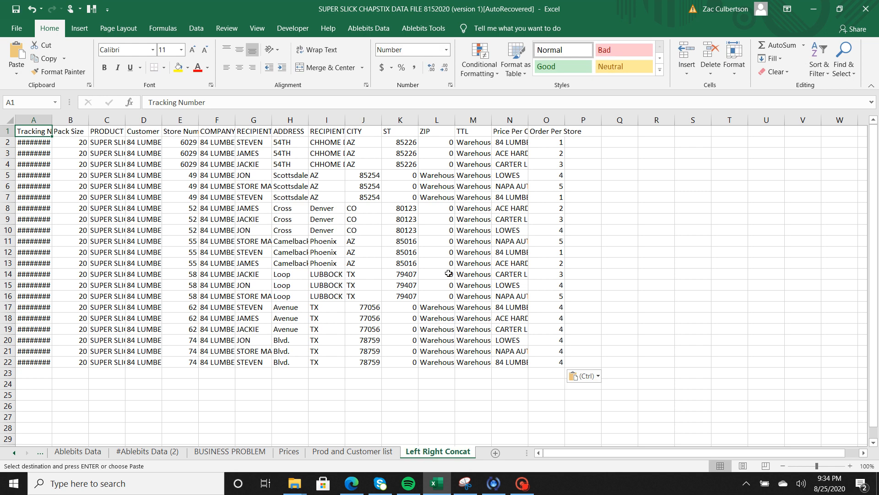
{"action": "mouse_move", "coordinate": [412, 404]}
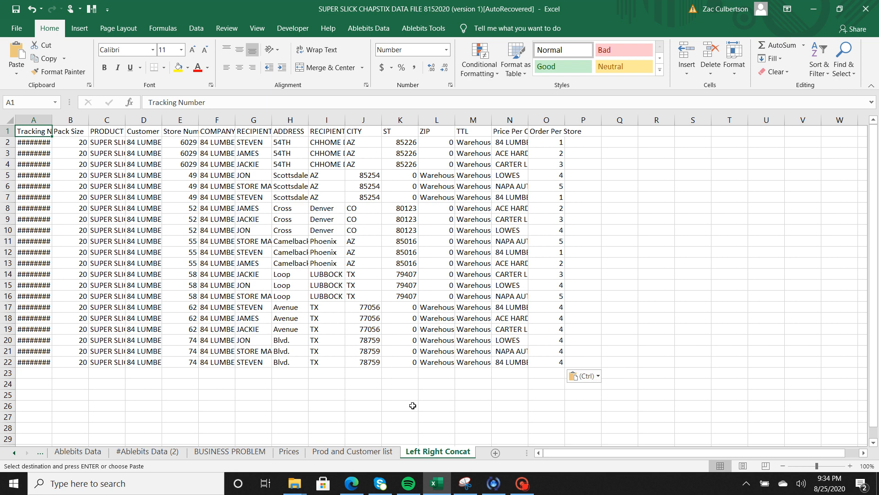
{"action": "mouse_move", "coordinate": [350, 384]}
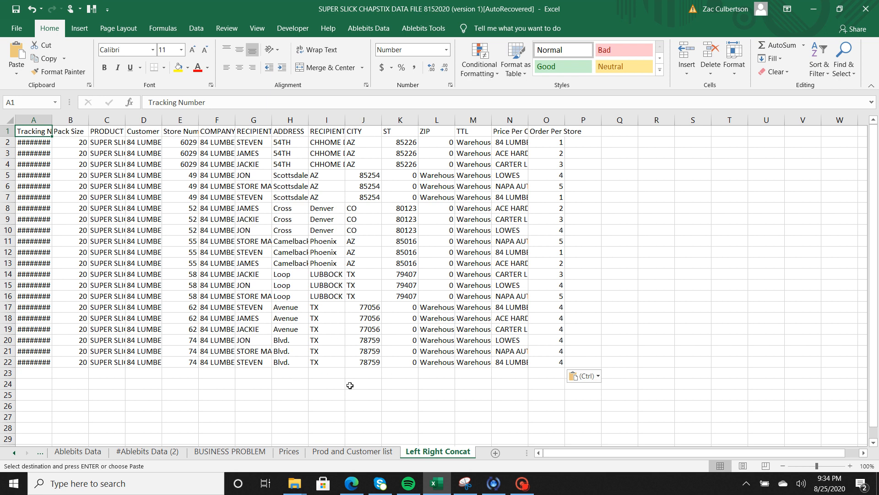
{"action": "mouse_move", "coordinate": [413, 301]}
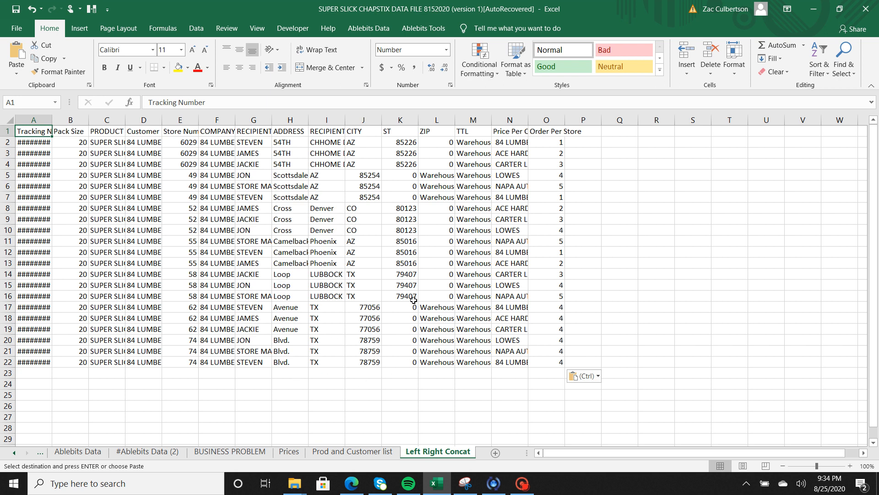
{"action": "mouse_move", "coordinate": [372, 356]}
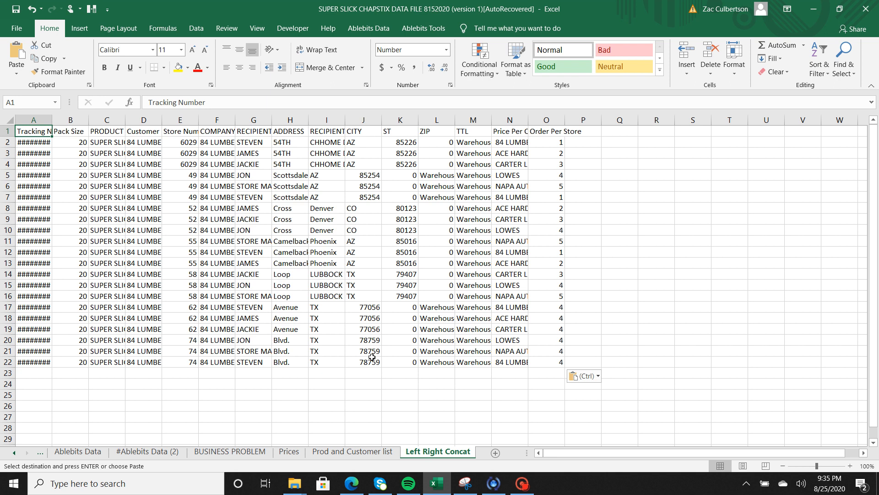
{"action": "mouse_move", "coordinate": [31, 137]}
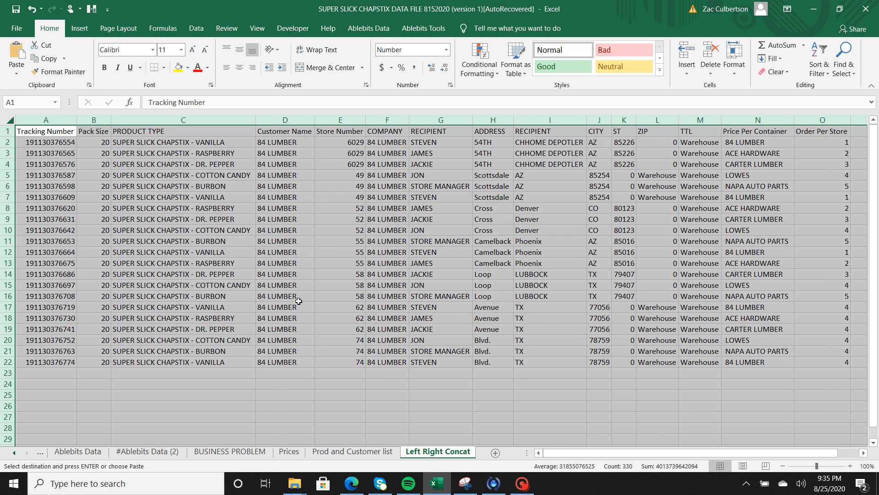
{"action": "mouse_move", "coordinate": [207, 253]}
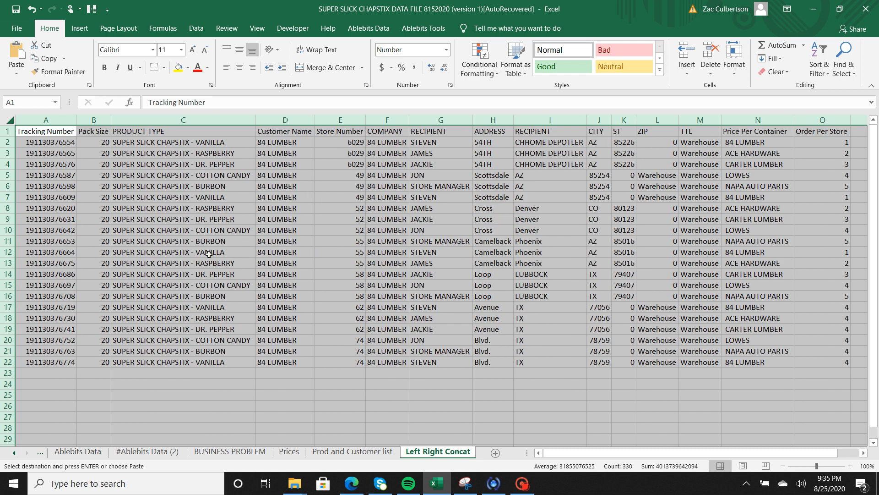
{"action": "mouse_move", "coordinate": [267, 239]}
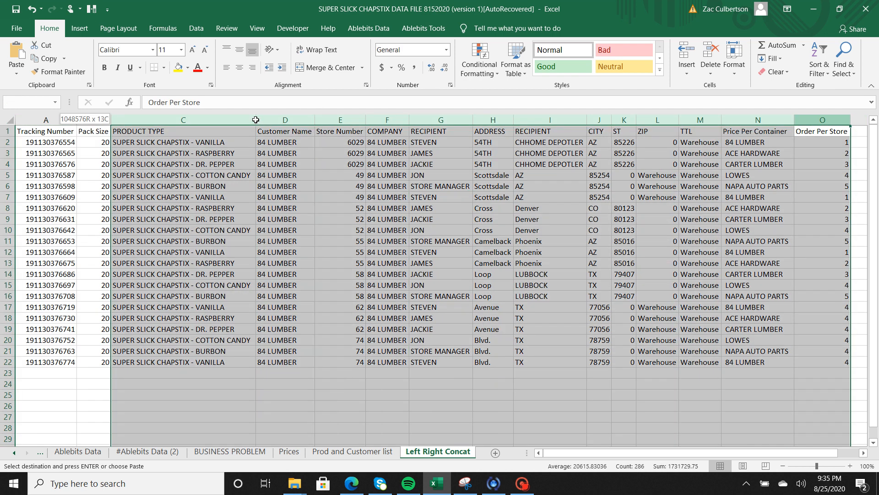
Step: Hide columns D through O and enter a CONCAT heading in P1
{"action": "right_click", "coordinate": [285, 132]}
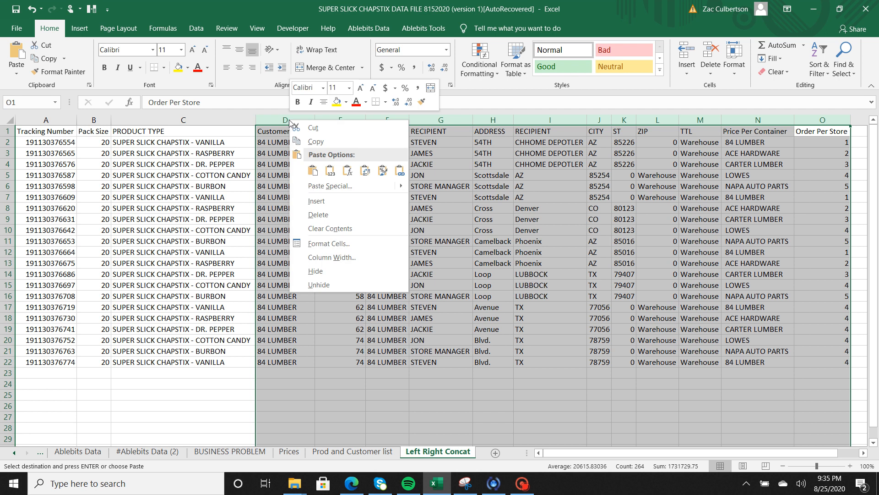
{"action": "mouse_move", "coordinate": [326, 269]}
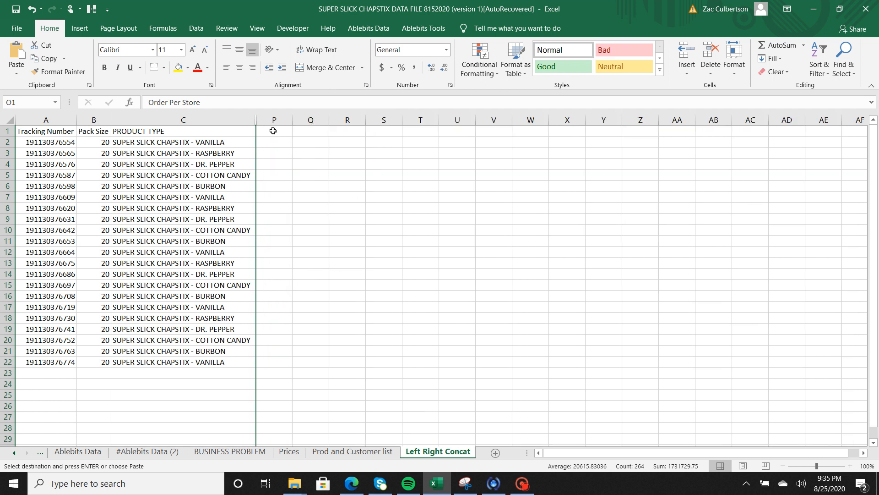
{"action": "type", "text": "CON"}
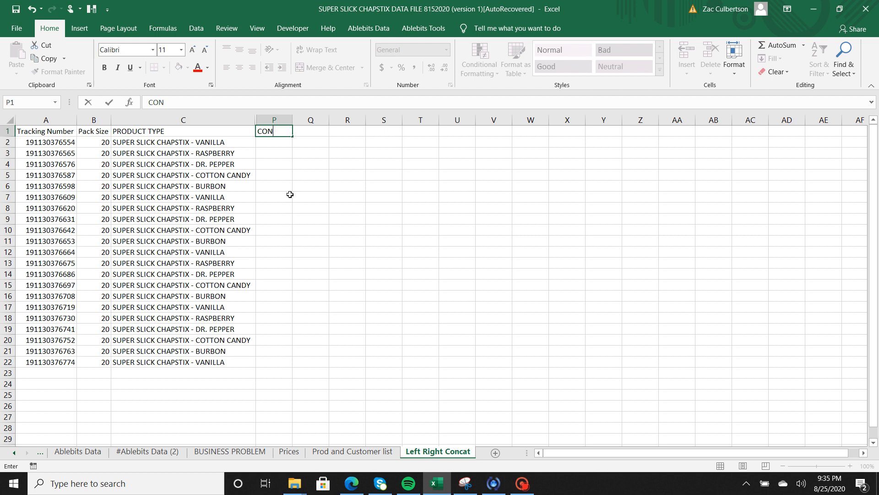
{"action": "key", "text": "Enter"}
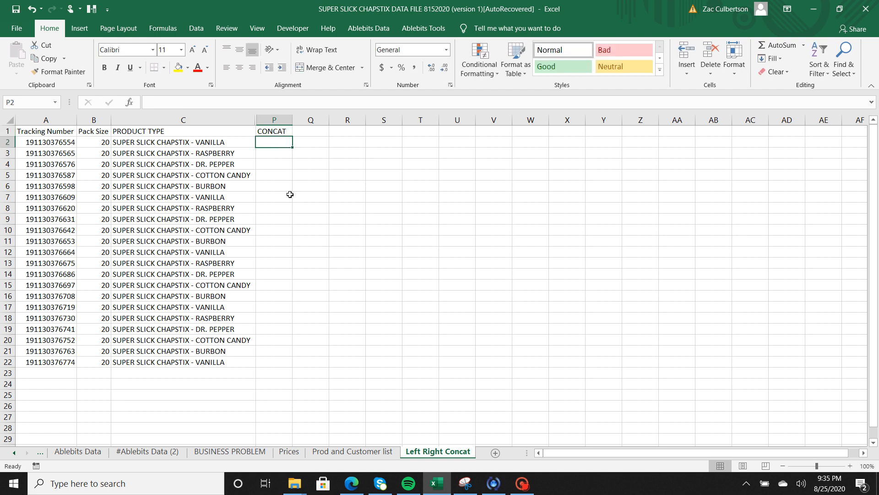
{"action": "mouse_move", "coordinate": [51, 139]}
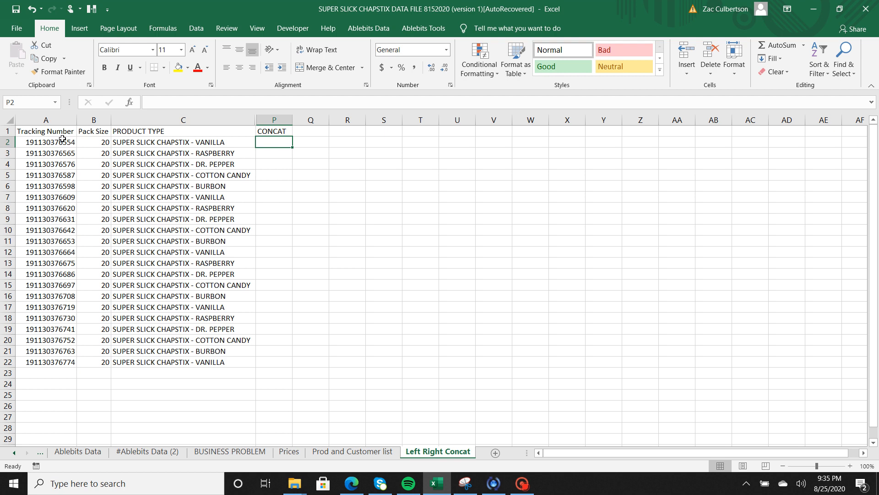
{"action": "mouse_move", "coordinate": [85, 263]}
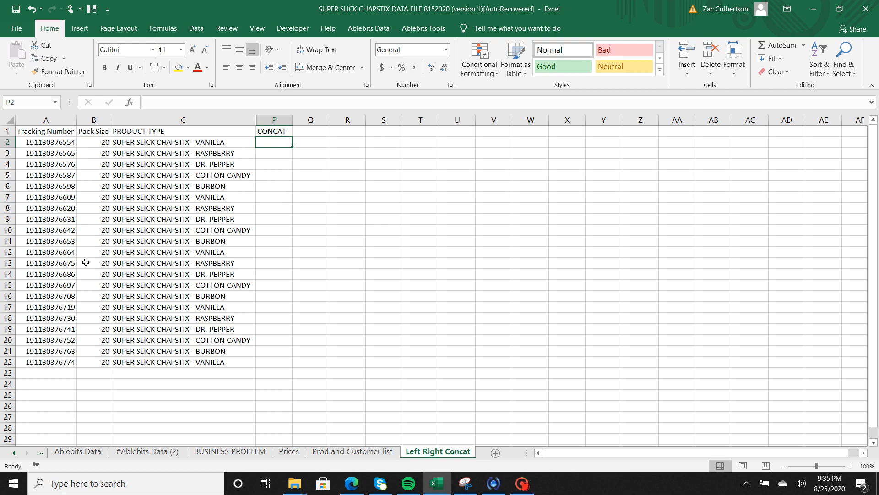
{"action": "mouse_move", "coordinate": [97, 207]}
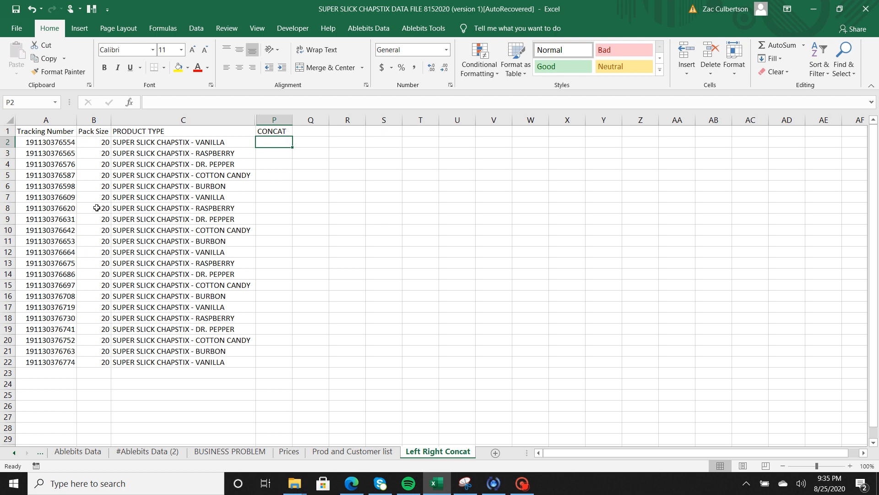
Step: Change Pack Size to 5 for rows 8–10, 3 for rows 13–15 and 6 for rows 18–20, then return to P2
{"action": "left_click", "coordinate": [93, 208]}
{"action": "type", "text": "5"}
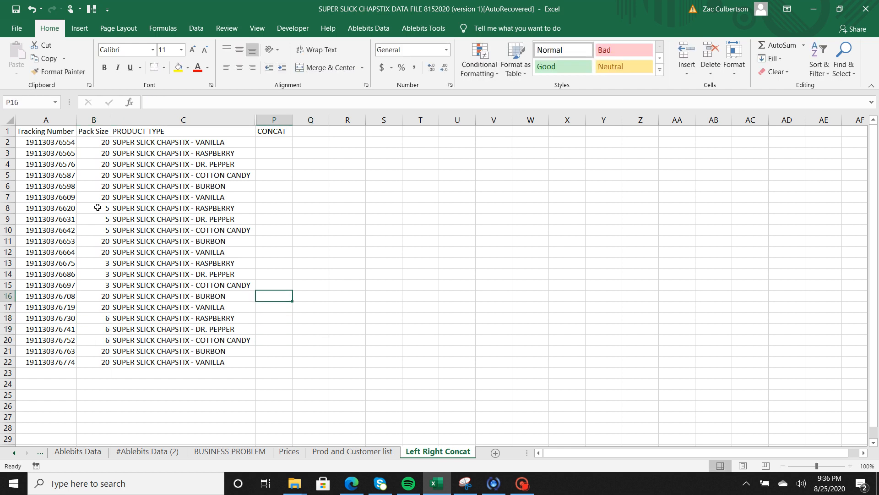
{"action": "left_click", "coordinate": [273, 197]}
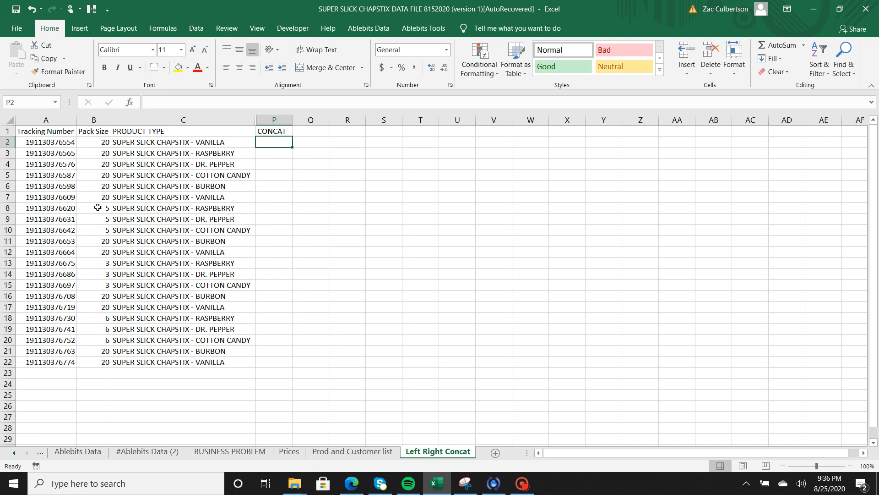
Step: Enter =CONCATENATE(A2,B2) in P2 to join the tracking number and pack size
{"action": "type", "text": "="}
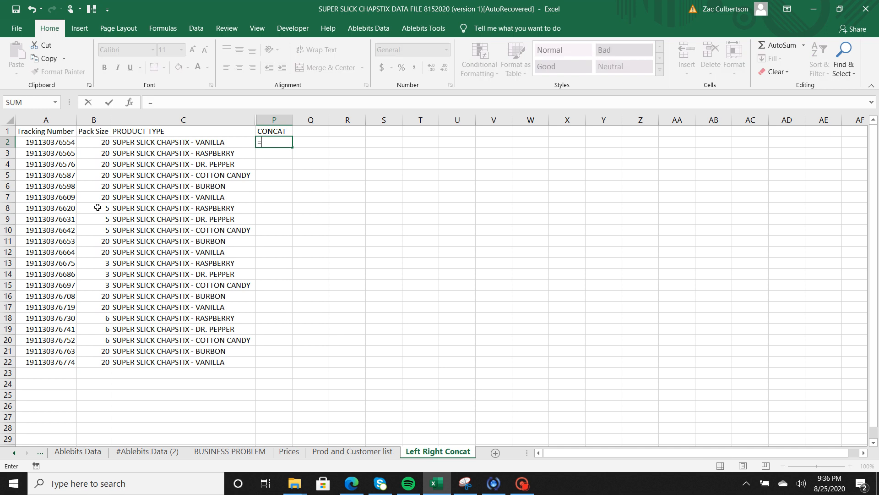
{"action": "type", "text": "con"}
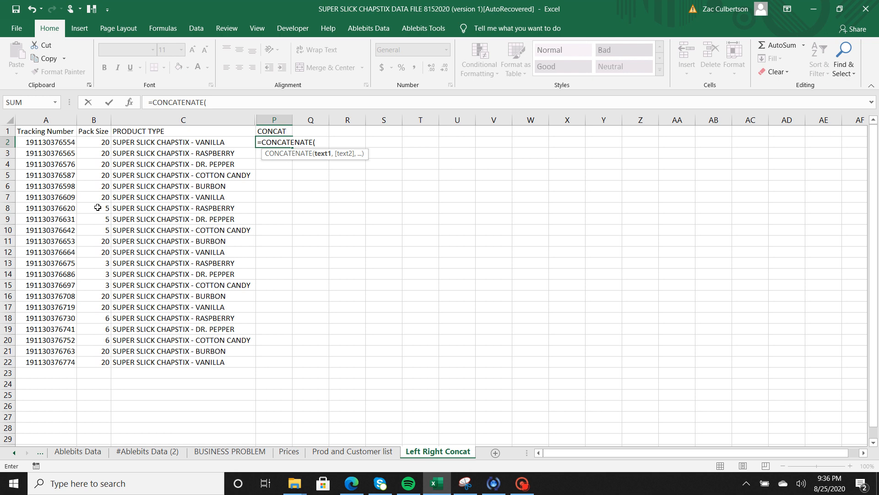
{"action": "left_click", "coordinate": [45, 141]}
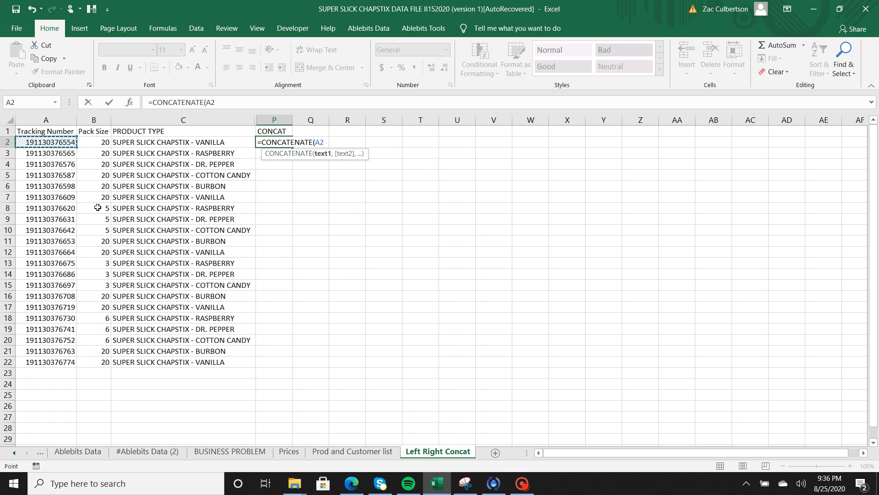
{"action": "type", "text": ","}
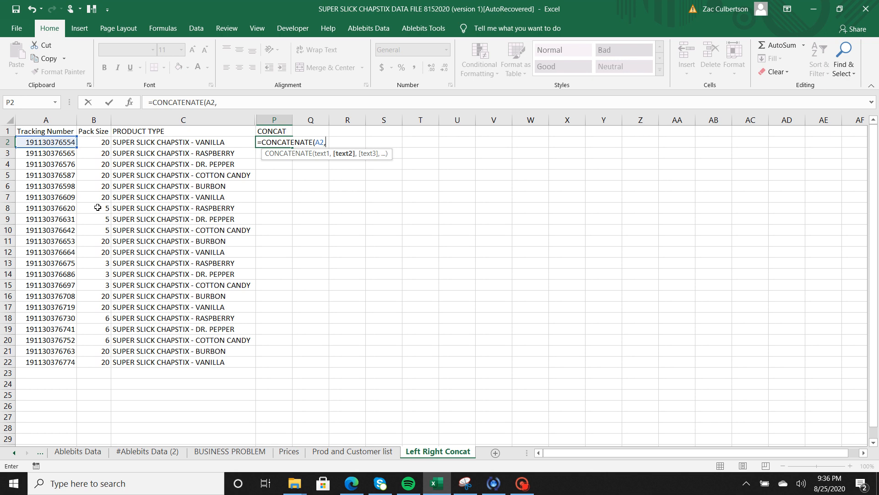
{"action": "left_click", "coordinate": [94, 142]}
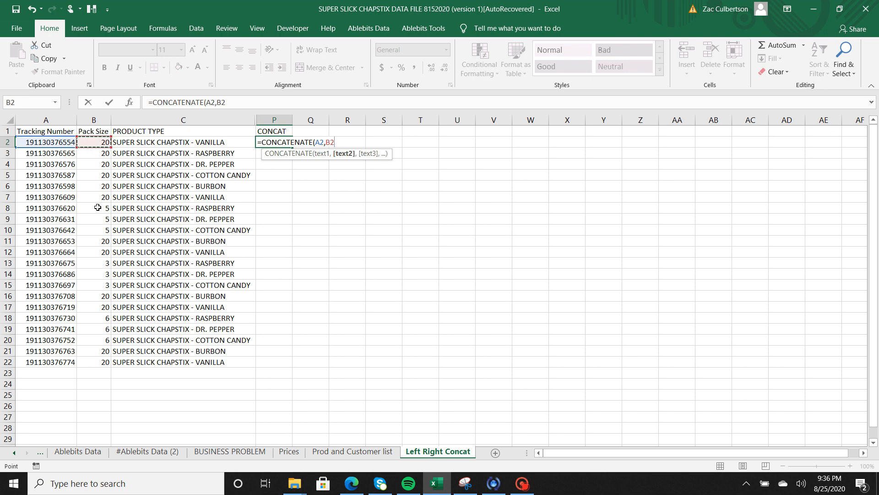
{"action": "key", "text": "Enter"}
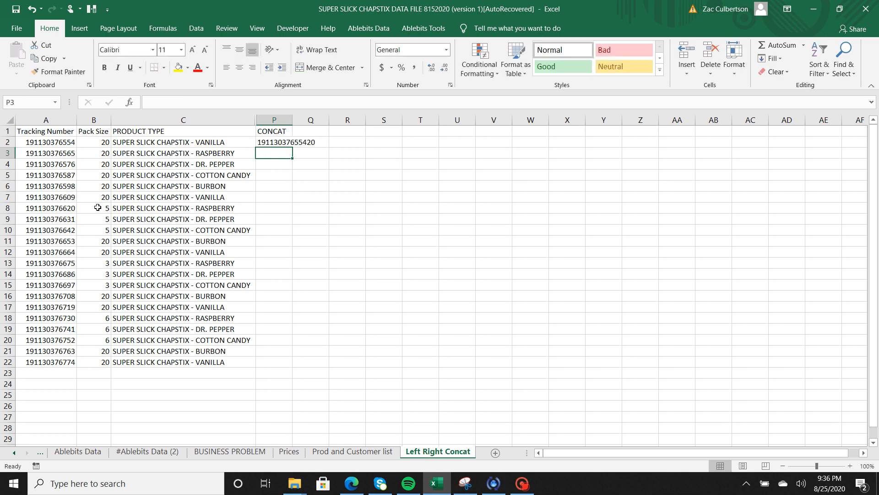
Step: Fill the CONCATENATE formula down to P22 and verify the P2–P4 formulas
{"action": "left_click", "coordinate": [274, 142]}
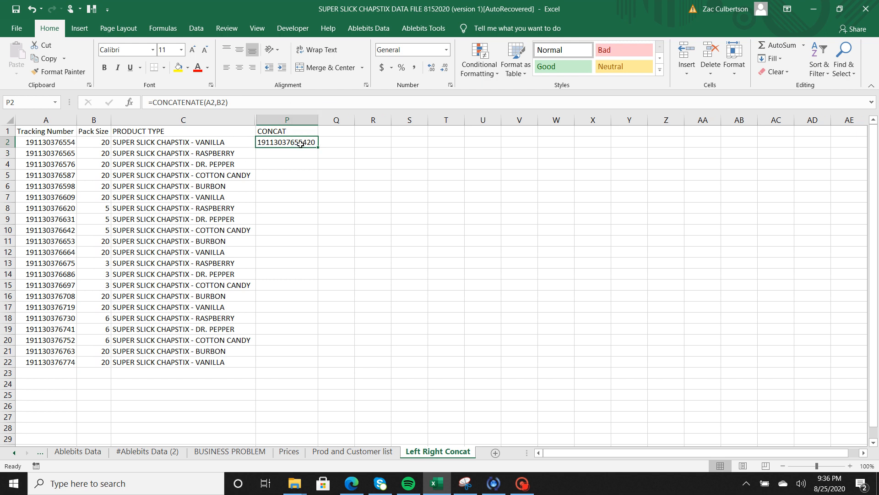
{"action": "mouse_move", "coordinate": [286, 157]}
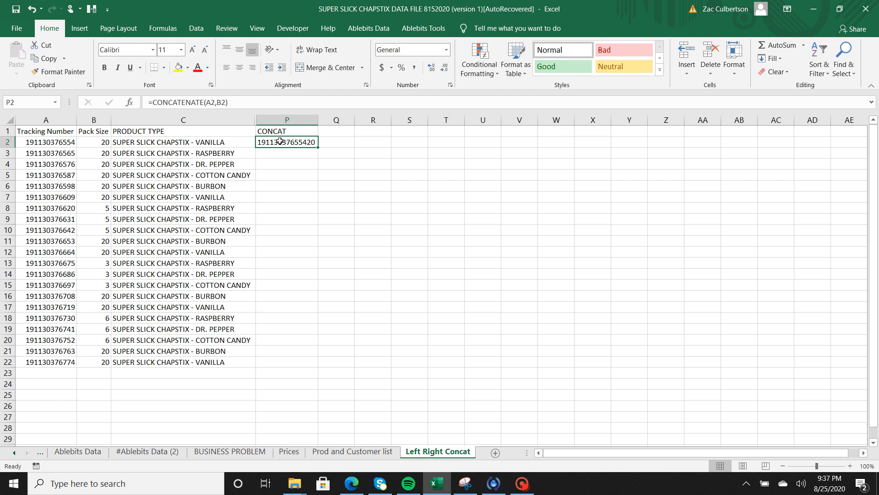
{"action": "double_click", "coordinate": [286, 141]}
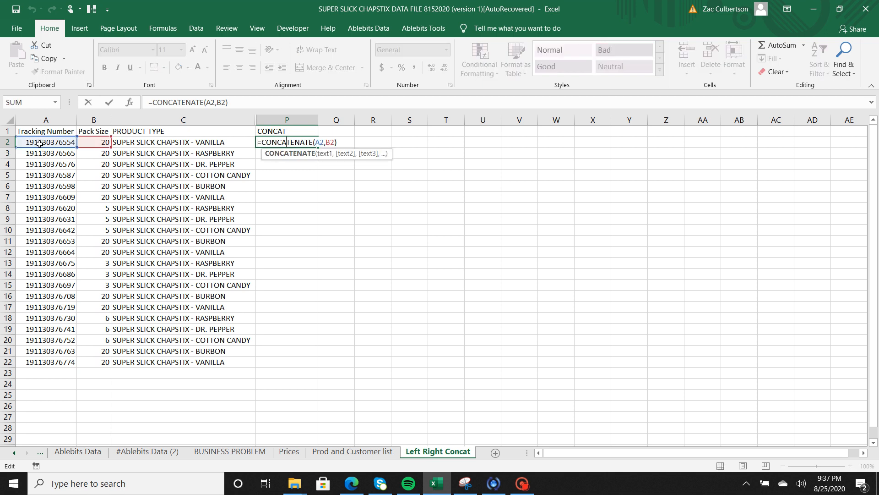
{"action": "mouse_move", "coordinate": [237, 201]}
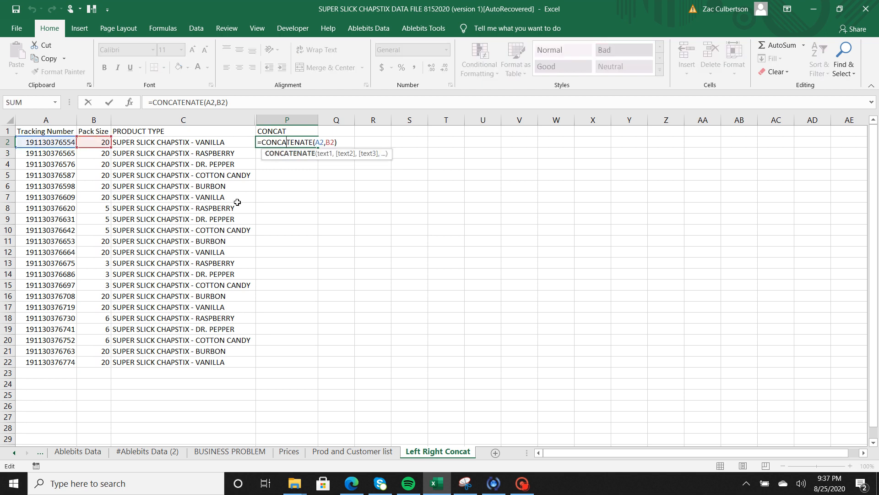
{"action": "key", "text": "Enter"}
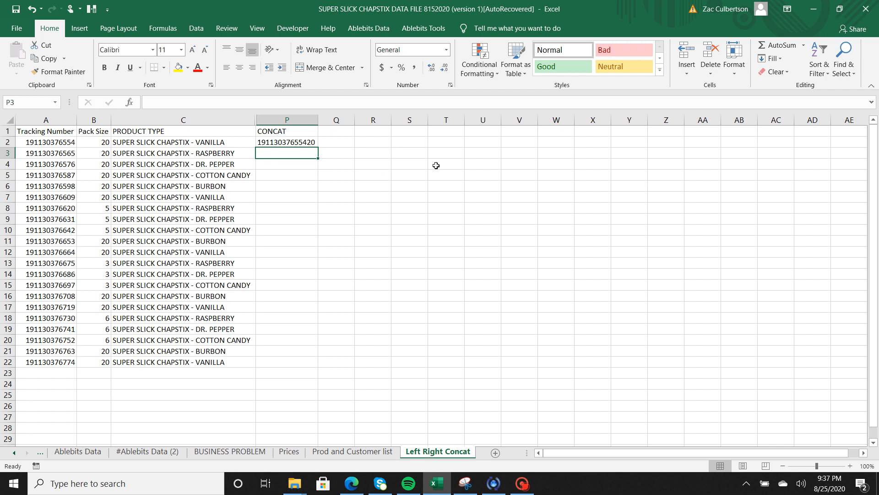
{"action": "left_click", "coordinate": [286, 142]}
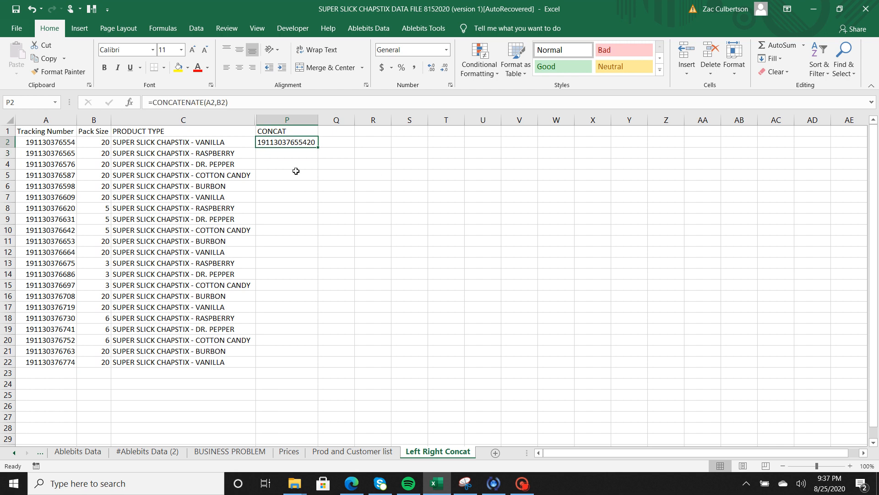
{"action": "mouse_move", "coordinate": [288, 212]}
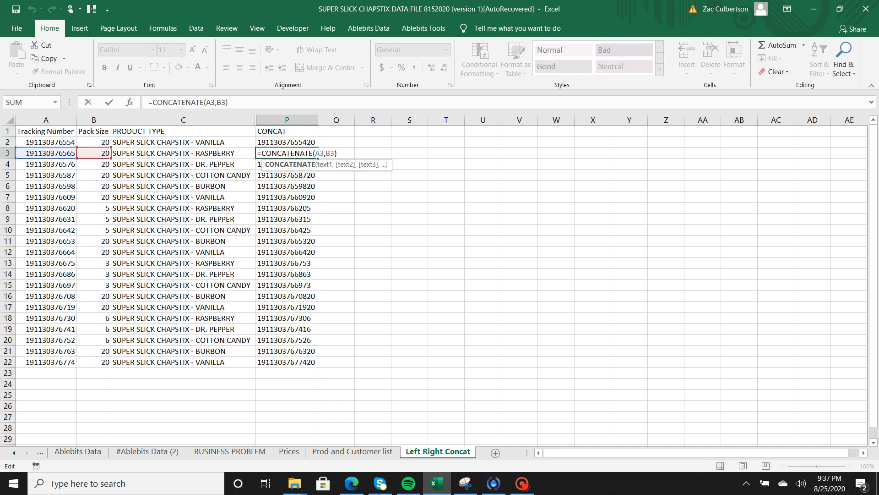
{"action": "key", "text": "Enter"}
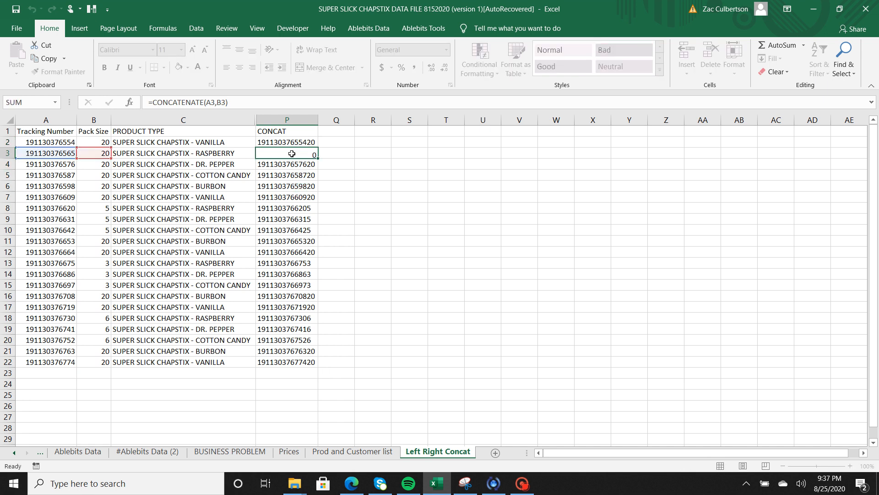
{"action": "key", "text": "Enter"}
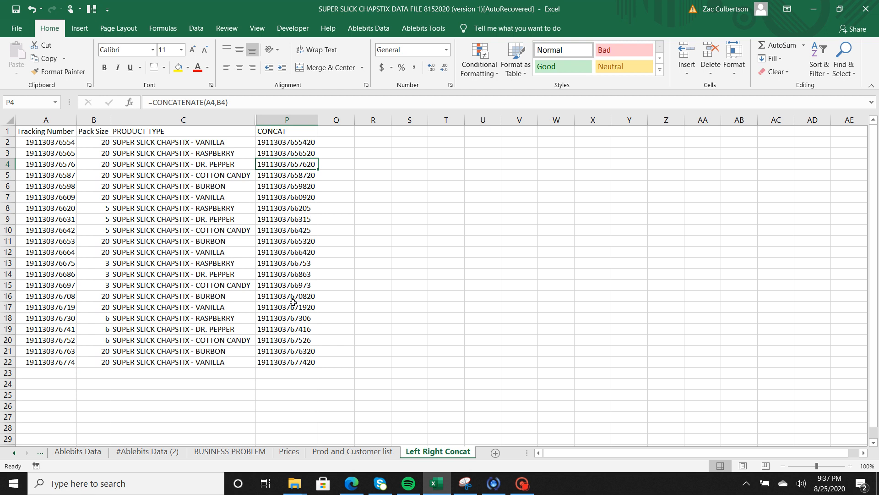
{"action": "mouse_move", "coordinate": [406, 188]}
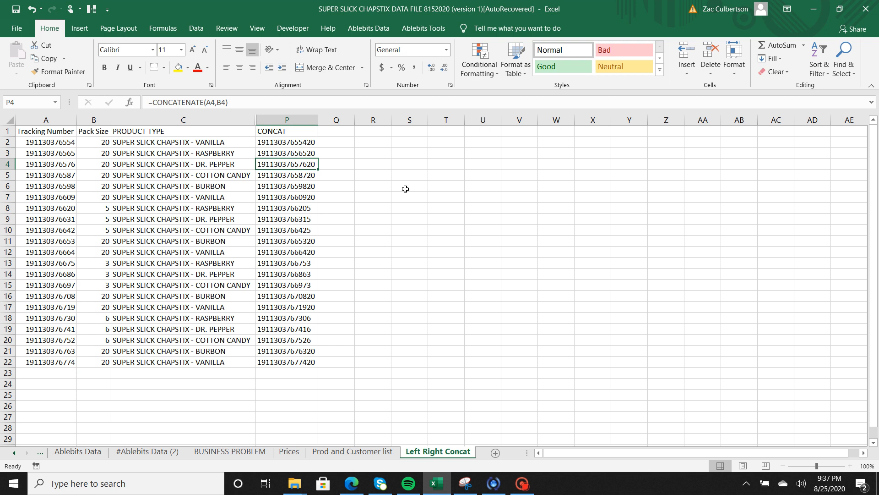
{"action": "left_click", "coordinate": [337, 131]}
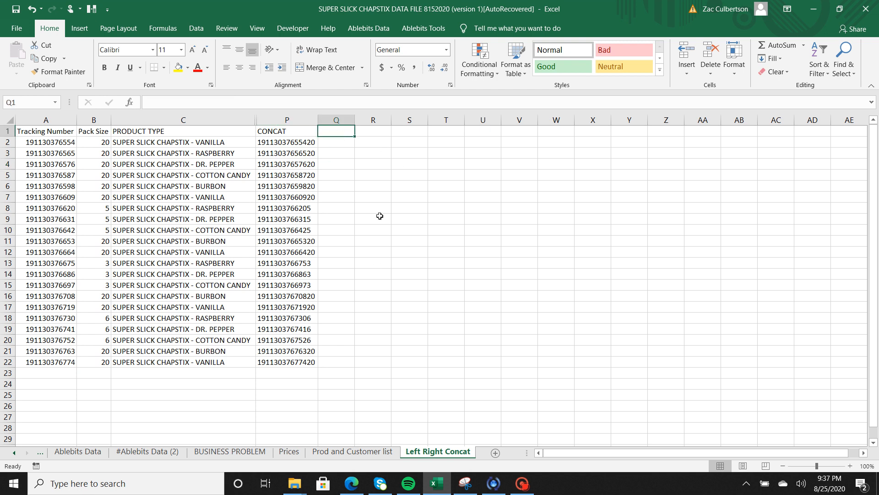
Step: Head column Q with LEFT and begin a =LEFT( formula in Q2
{"action": "type", "text": "LEFT"}
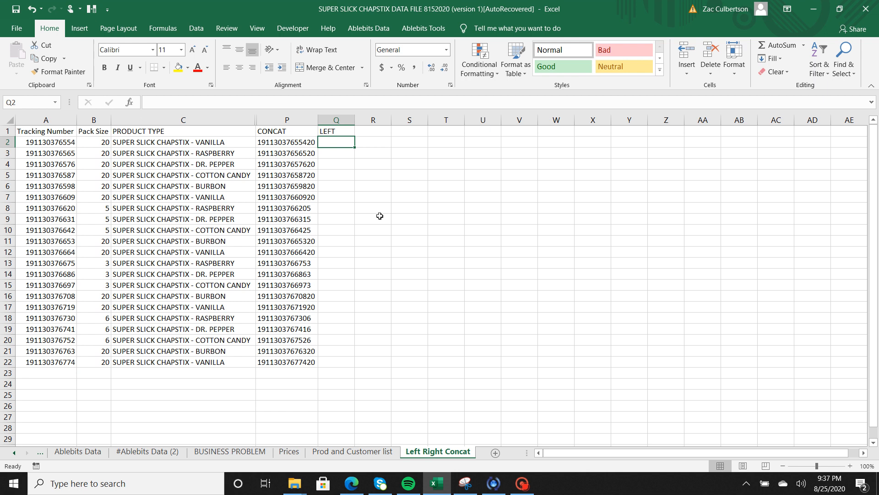
{"action": "type", "text": "="}
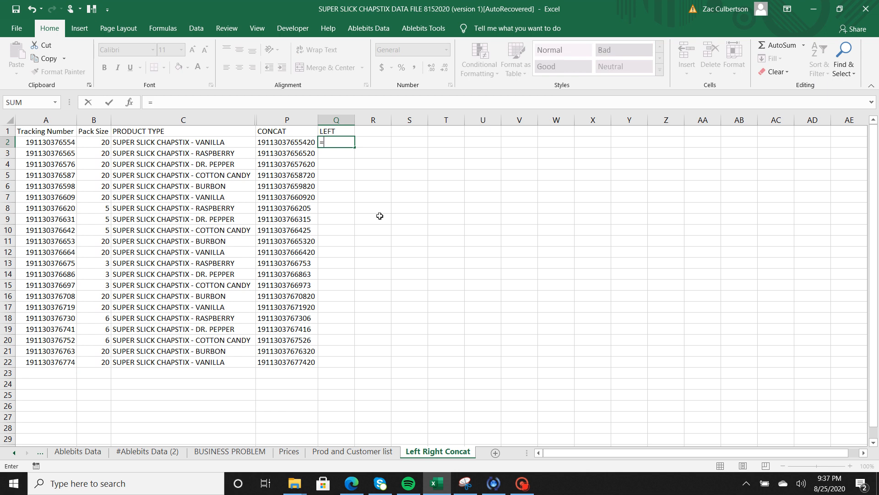
{"action": "type", "text": "lef"}
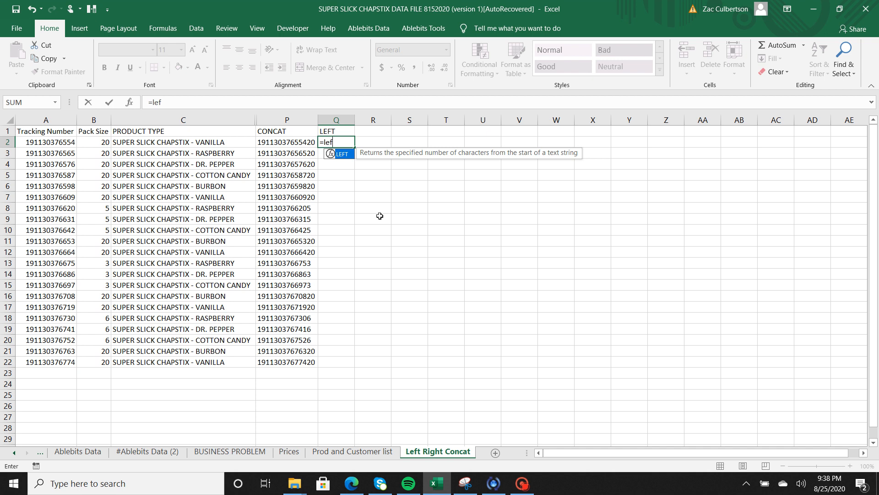
{"action": "type", "text": "LEFT("}
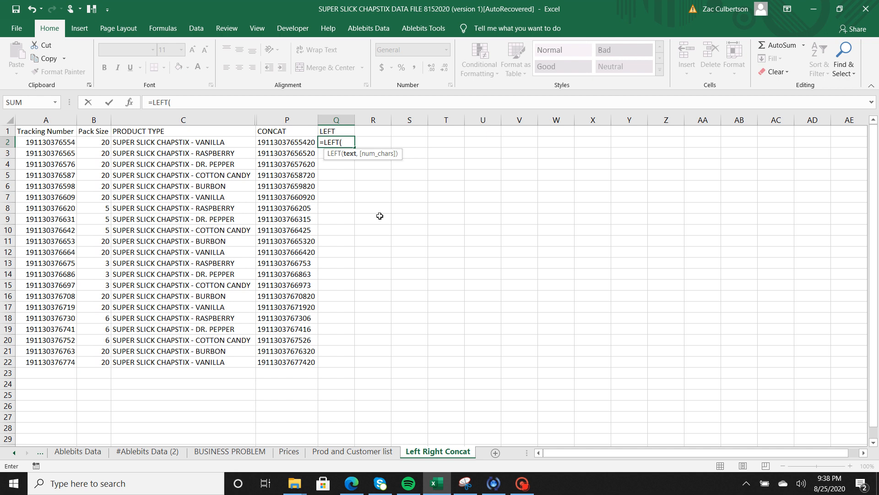
Step: Complete the formula as =LEFT(C2,5) so Q2 shows SUPER from the product type
{"action": "left_click", "coordinate": [182, 142]}
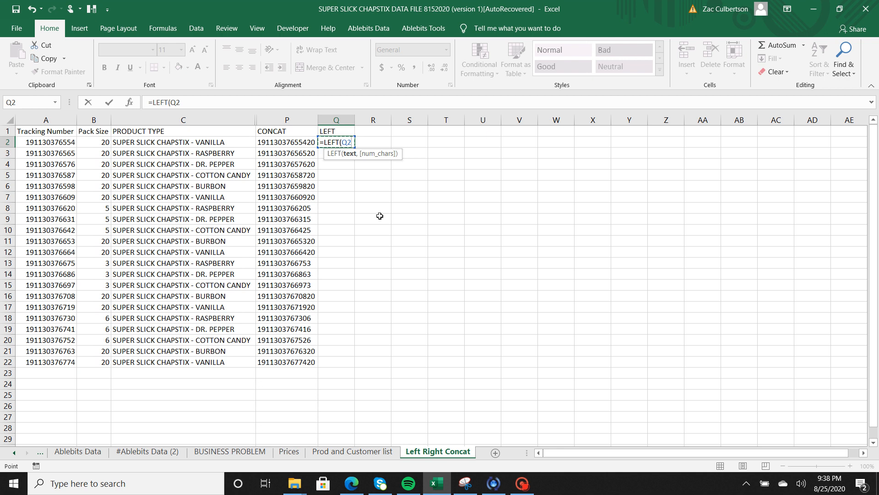
{"action": "left_click", "coordinate": [286, 142]}
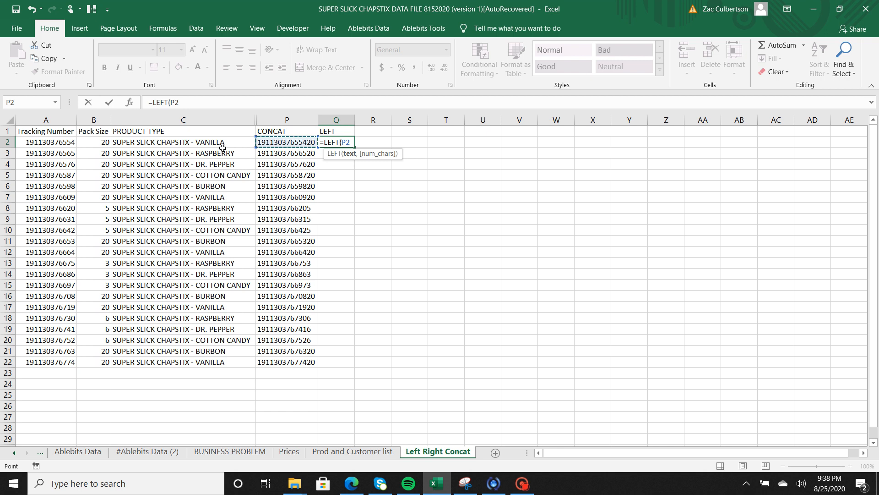
{"action": "left_click", "coordinate": [182, 142]}
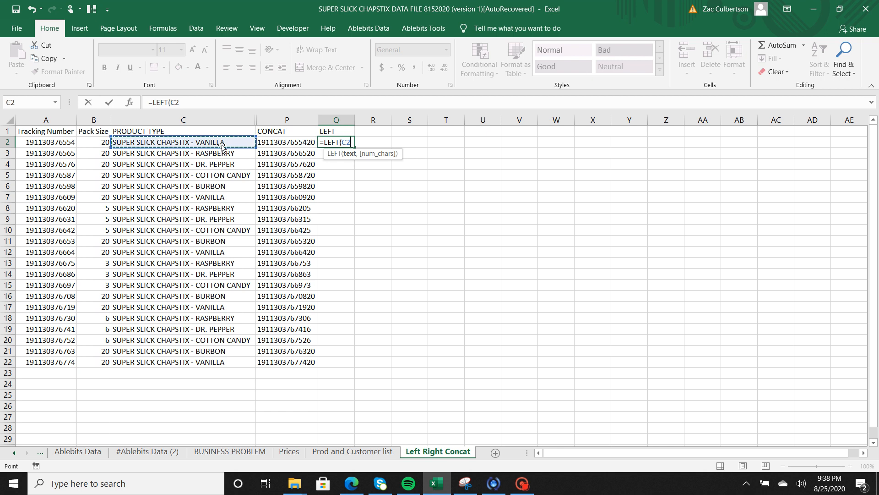
{"action": "left_click", "coordinate": [286, 164]}
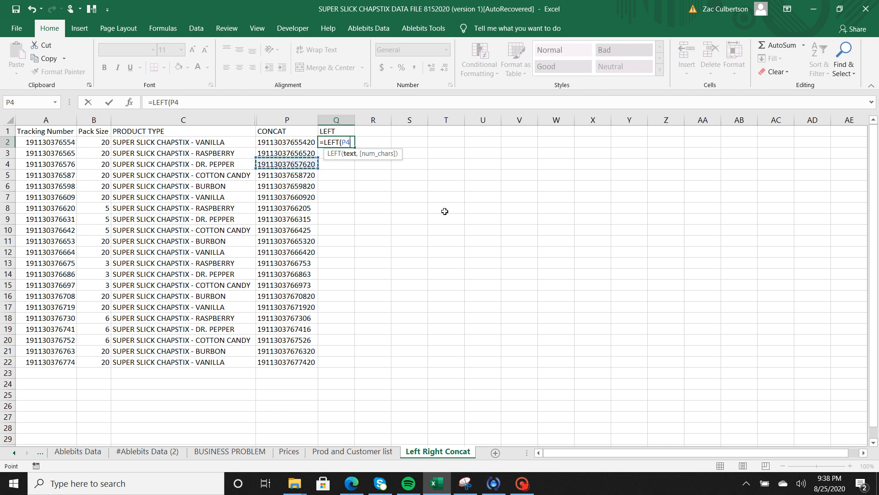
{"action": "left_click", "coordinate": [181, 175]}
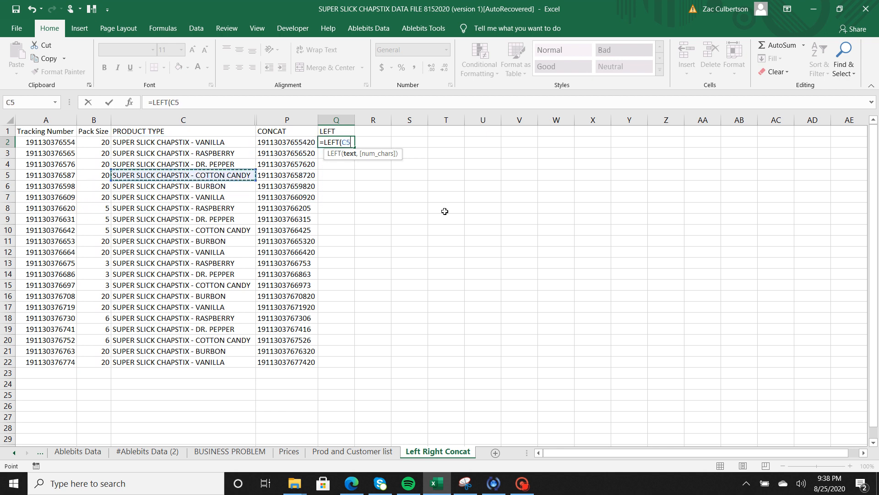
{"action": "left_click", "coordinate": [172, 142]}
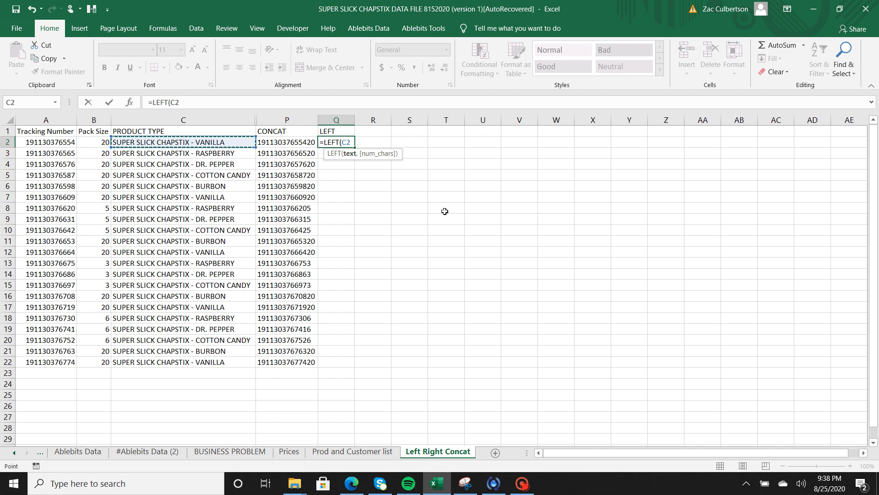
{"action": "type", "text": ","}
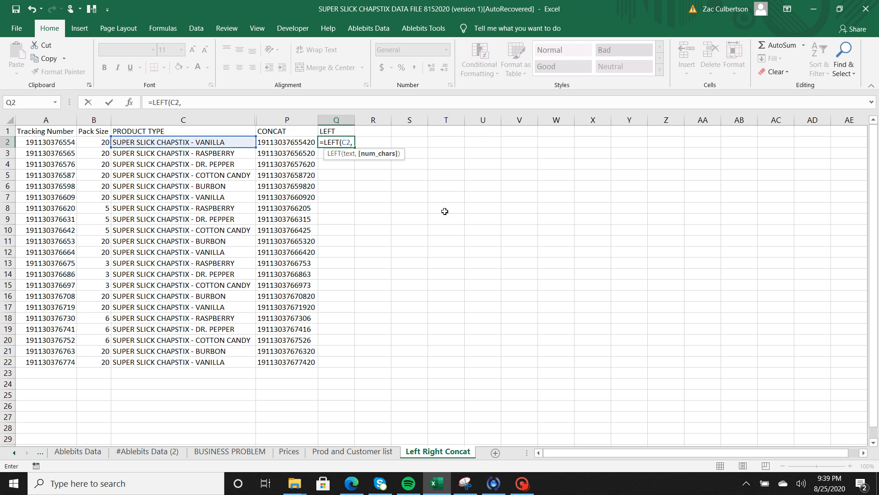
{"action": "type", "text": "5"}
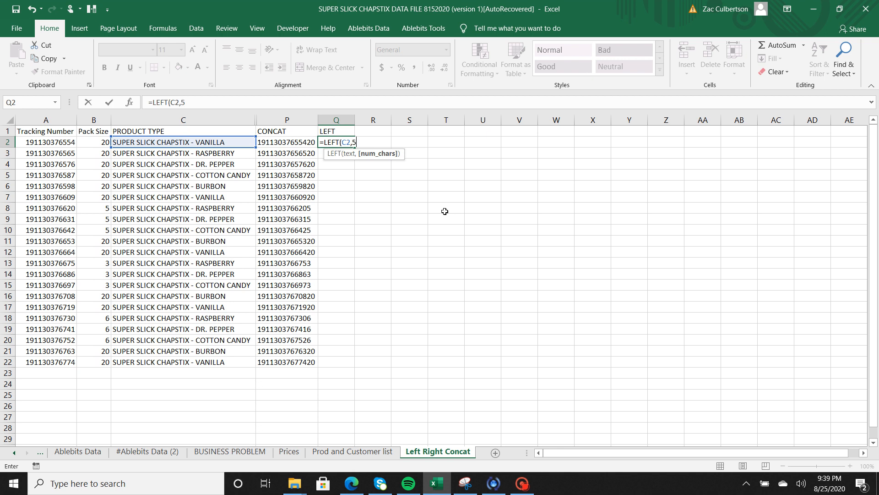
{"action": "key", "text": "Enter"}
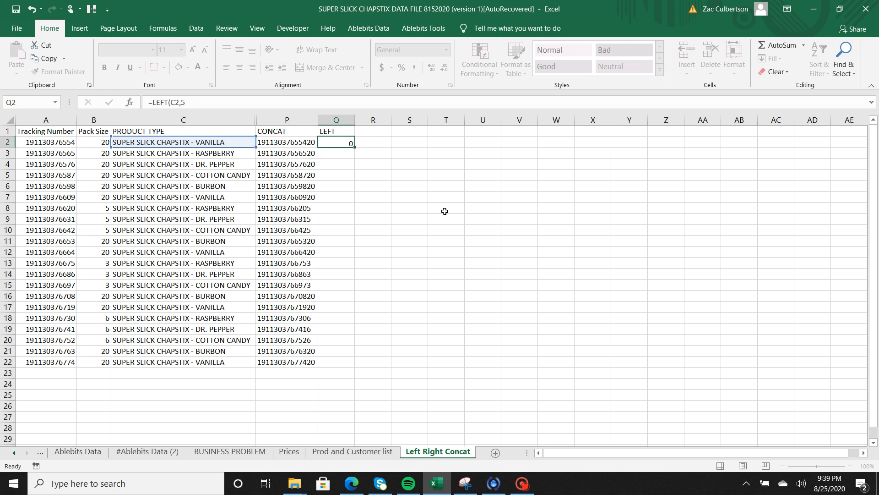
{"action": "key", "text": "Enter"}
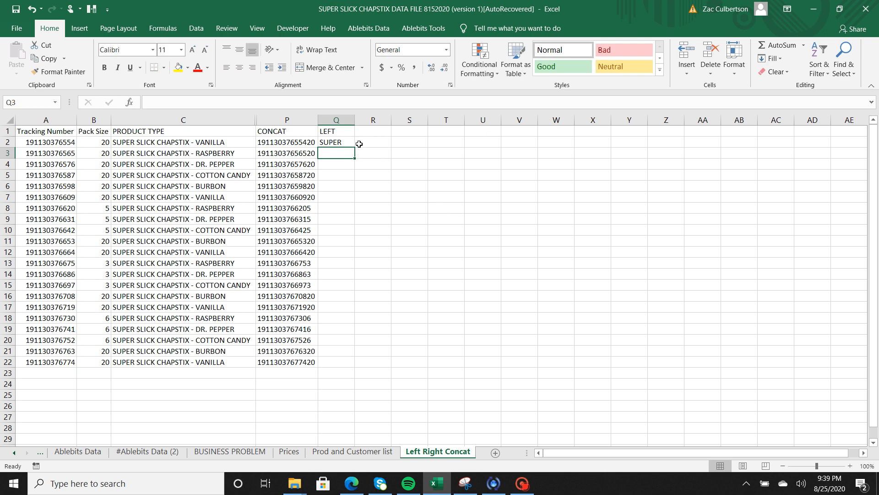
Step: Copy the LEFT formula down to Q22 so every row shows SUPER
{"action": "left_click_drag", "start_coordinate": [336, 142], "coordinate": [337, 329]}
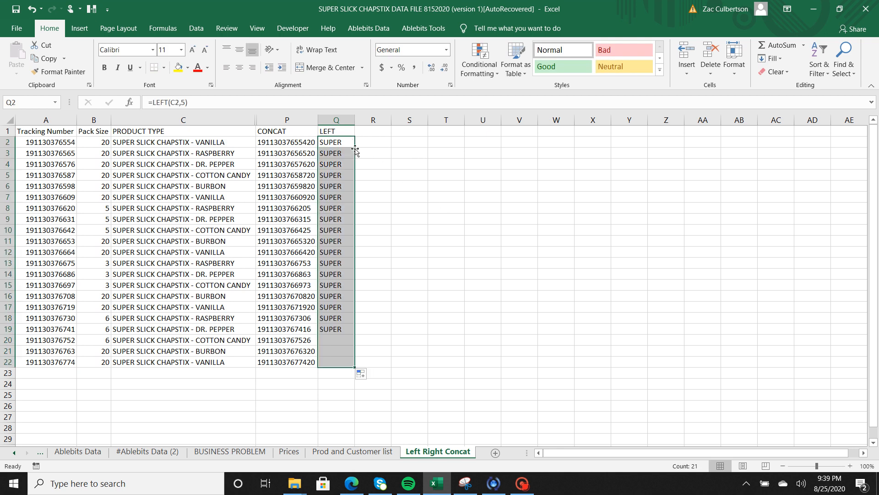
{"action": "left_click", "coordinate": [372, 132]}
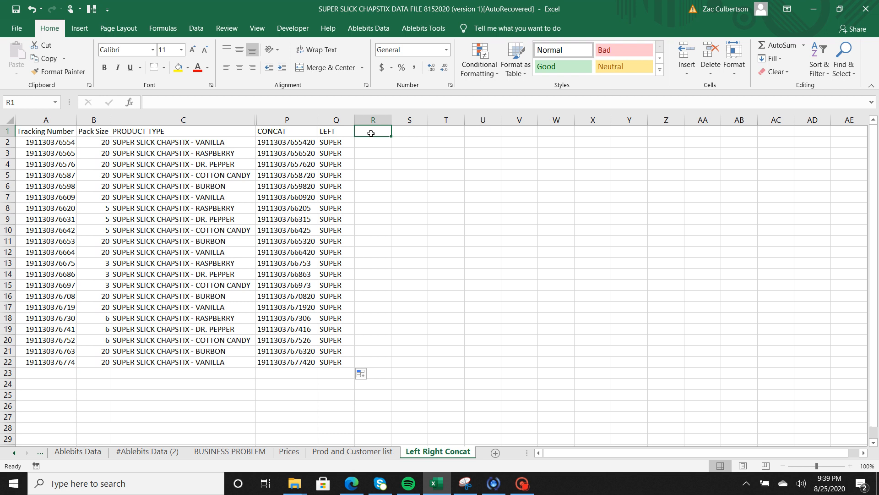
Step: Enter a RIGHT heading in R1 and begin =RIGHT(A2 in R2 using the tracking number
{"action": "type", "text": "RI"}
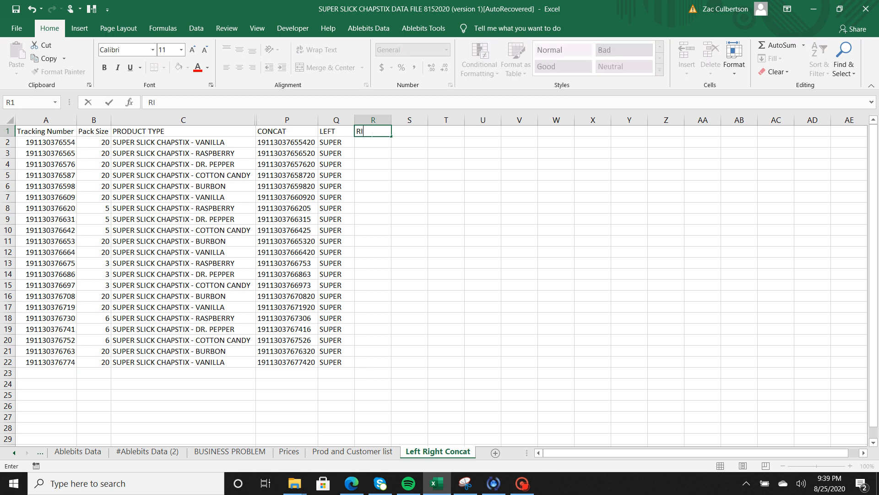
{"action": "key", "text": "Enter"}
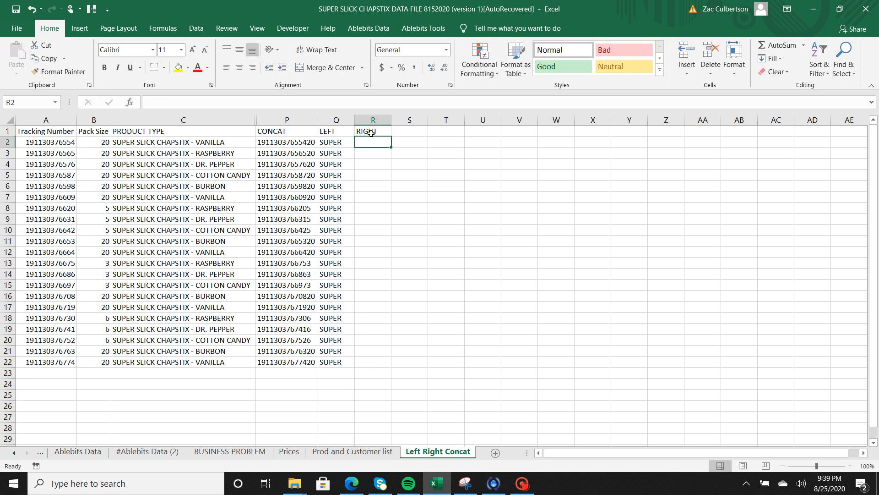
{"action": "type", "text": "="}
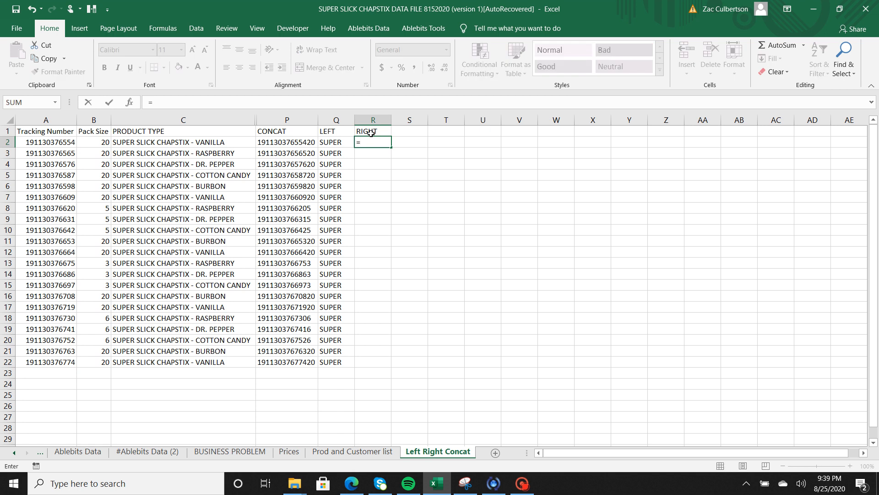
{"action": "type", "text": "right"}
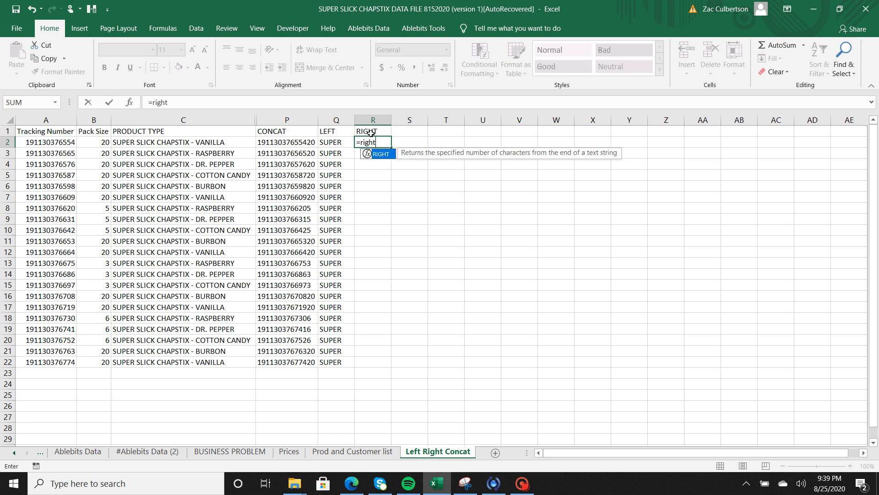
{"action": "type", "text": "("}
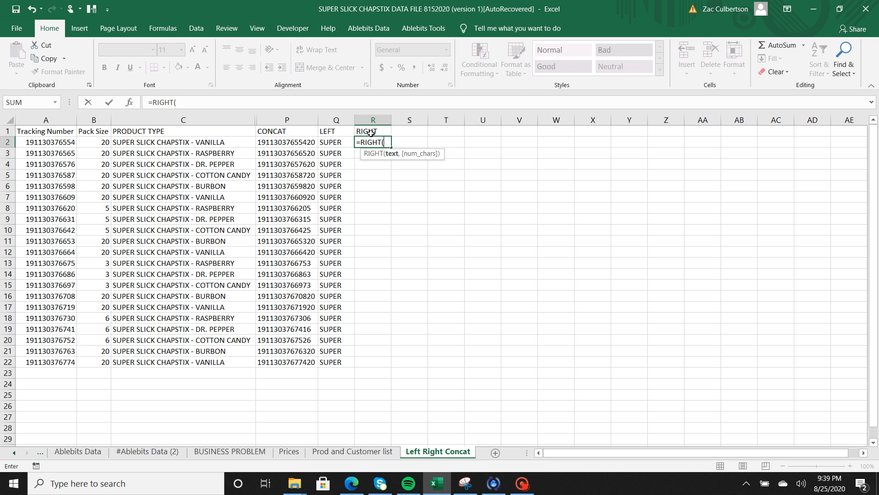
{"action": "left_click", "coordinate": [46, 142]}
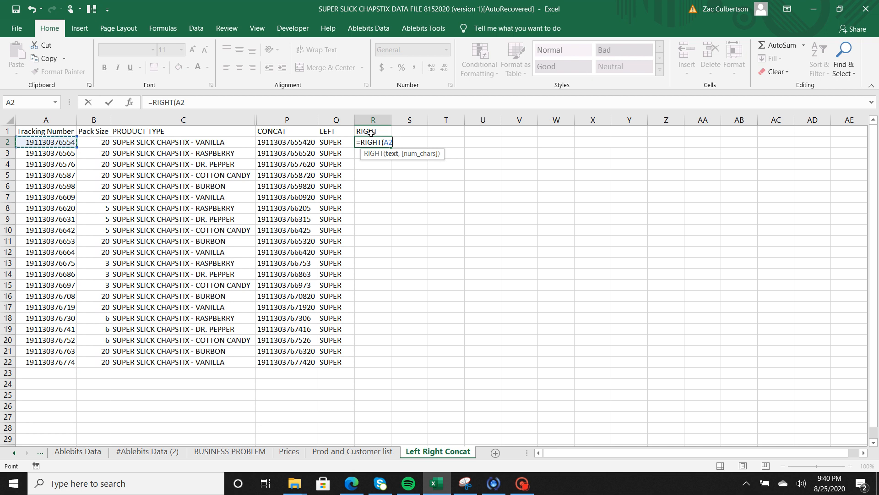
Step: Finish =RIGHT(A2,6) in R2 and fill it down to R22 for the last six digits
{"action": "left_click", "coordinate": [41, 405]}
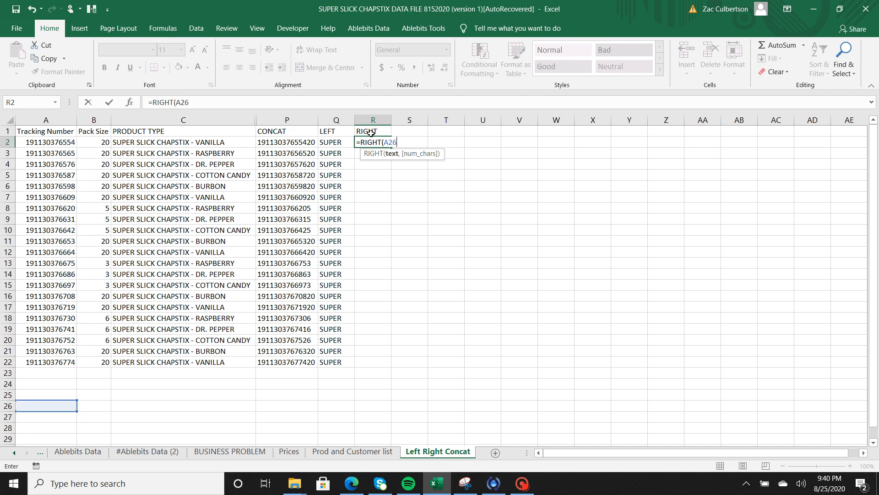
{"action": "left_click", "coordinate": [46, 142]}
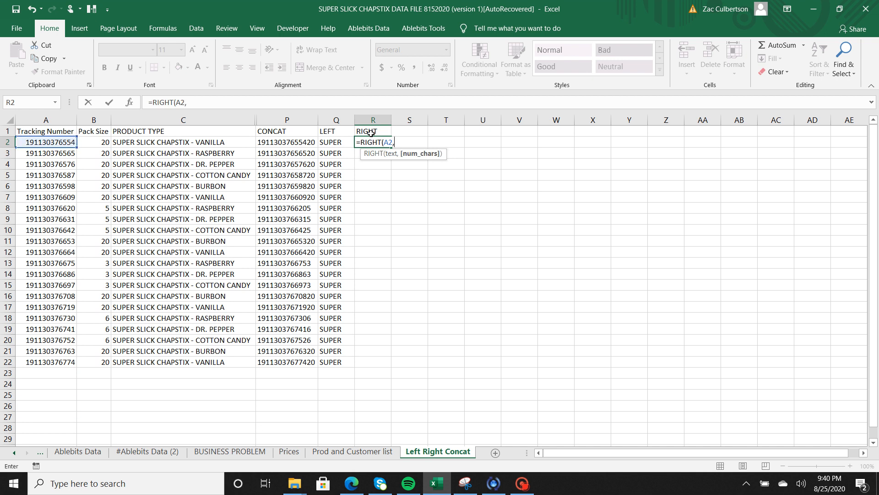
{"action": "type", "text": "6"}
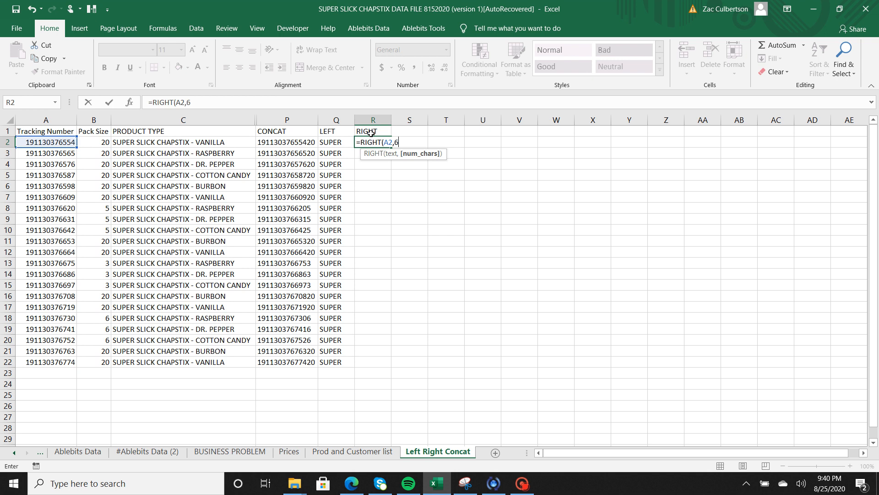
{"action": "key", "text": "Enter"}
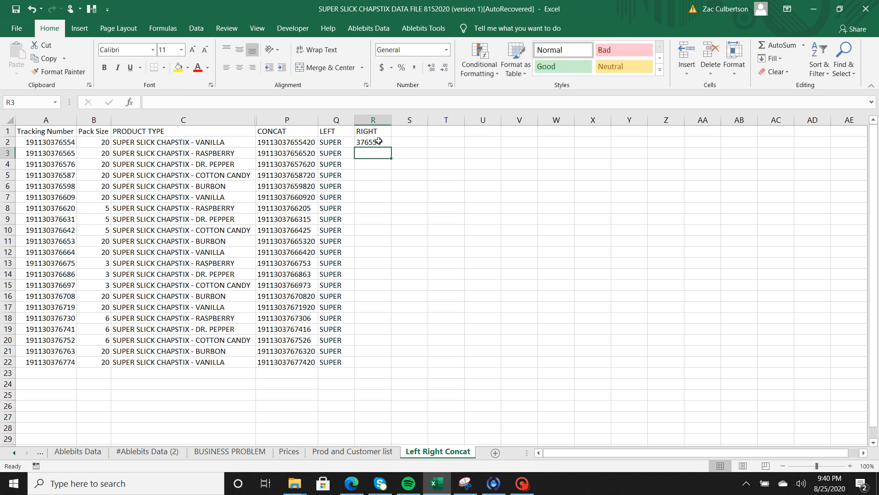
{"action": "left_click", "coordinate": [372, 141]}
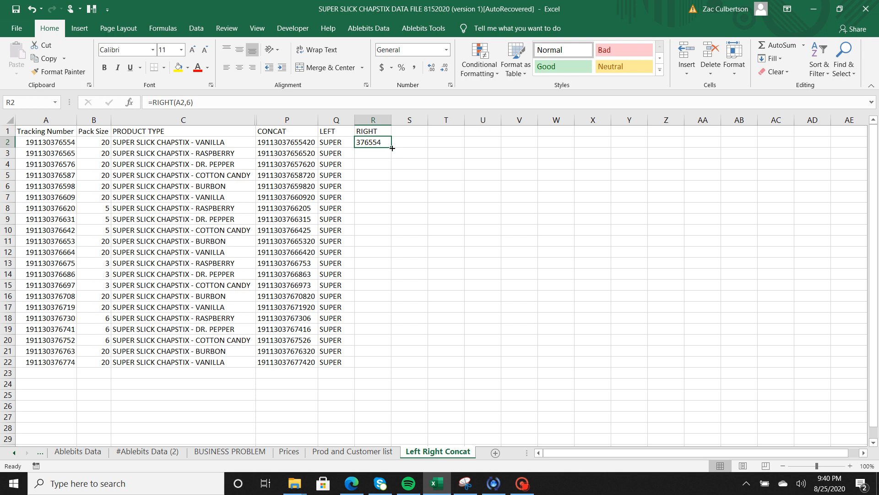
{"action": "left_click_drag", "start_coordinate": [372, 147], "coordinate": [372, 361]}
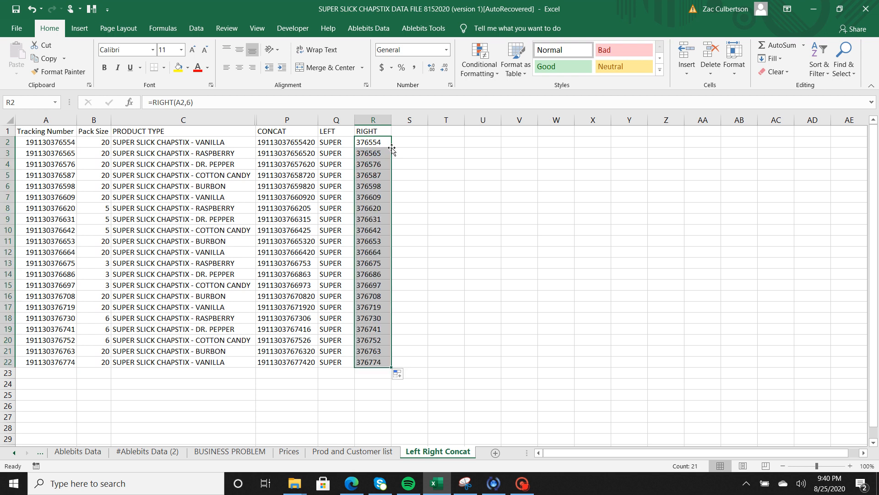